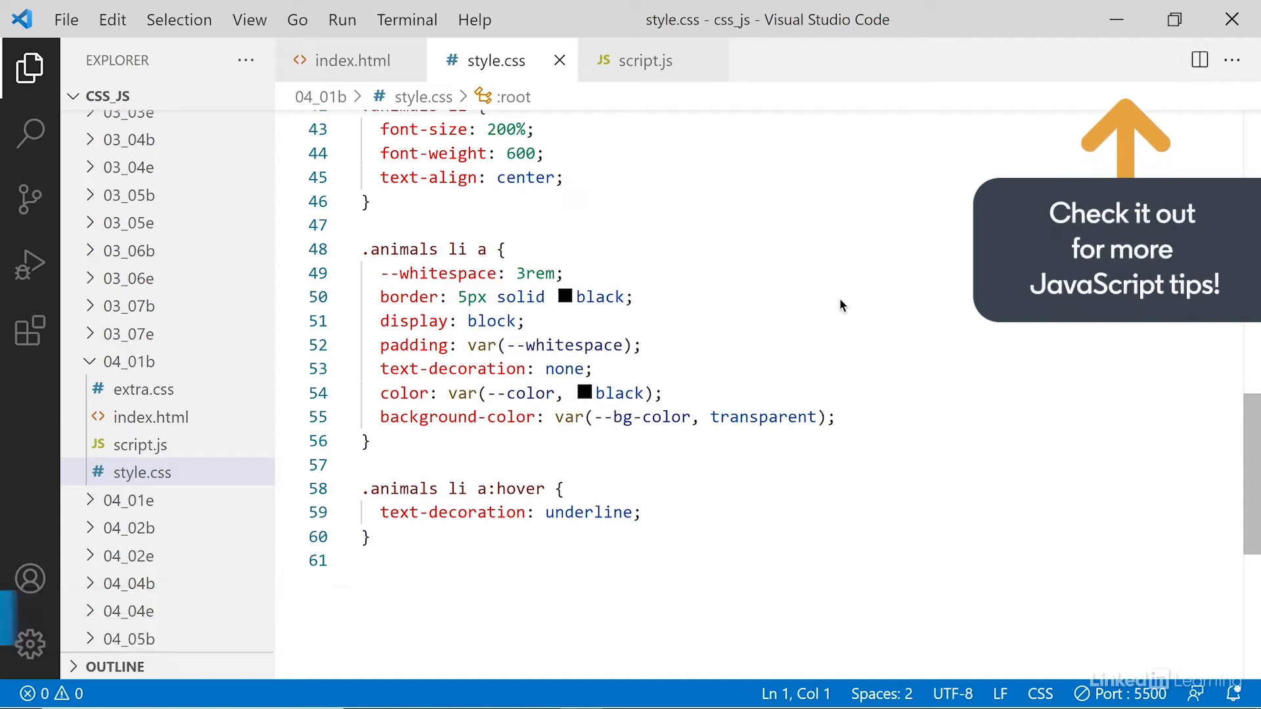
mouse_move(839, 336)
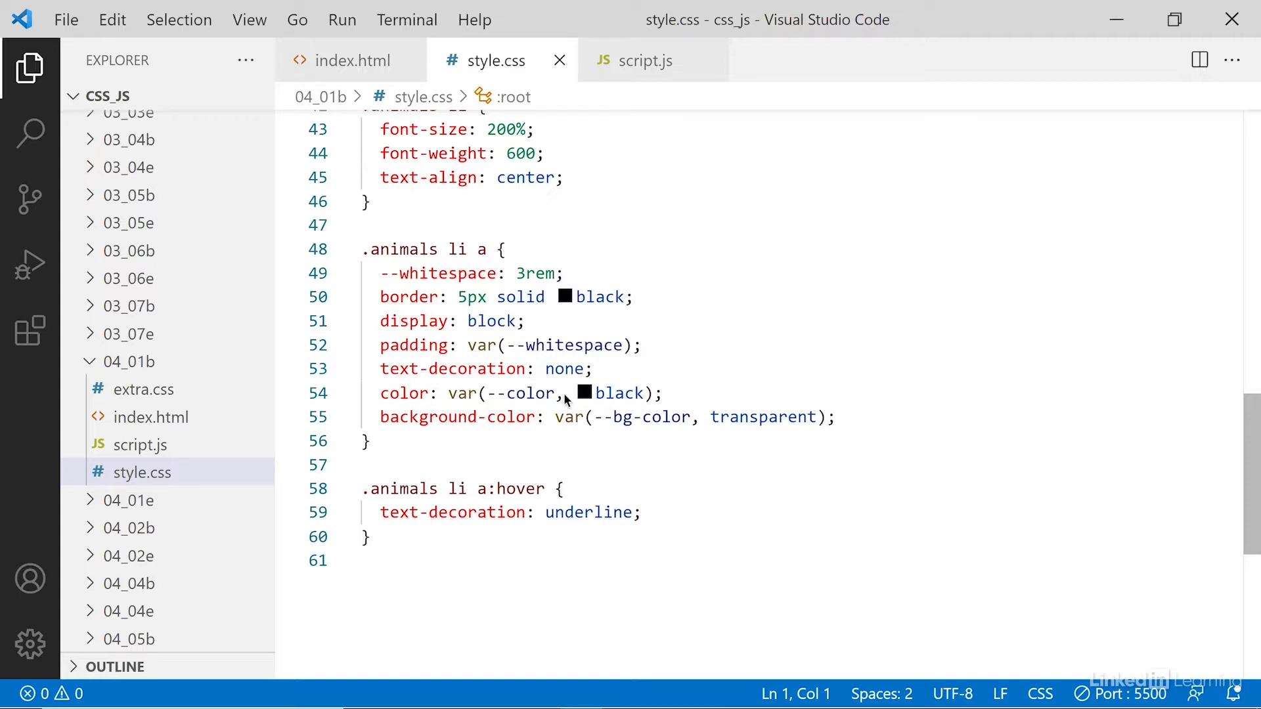
mouse_move(450, 256)
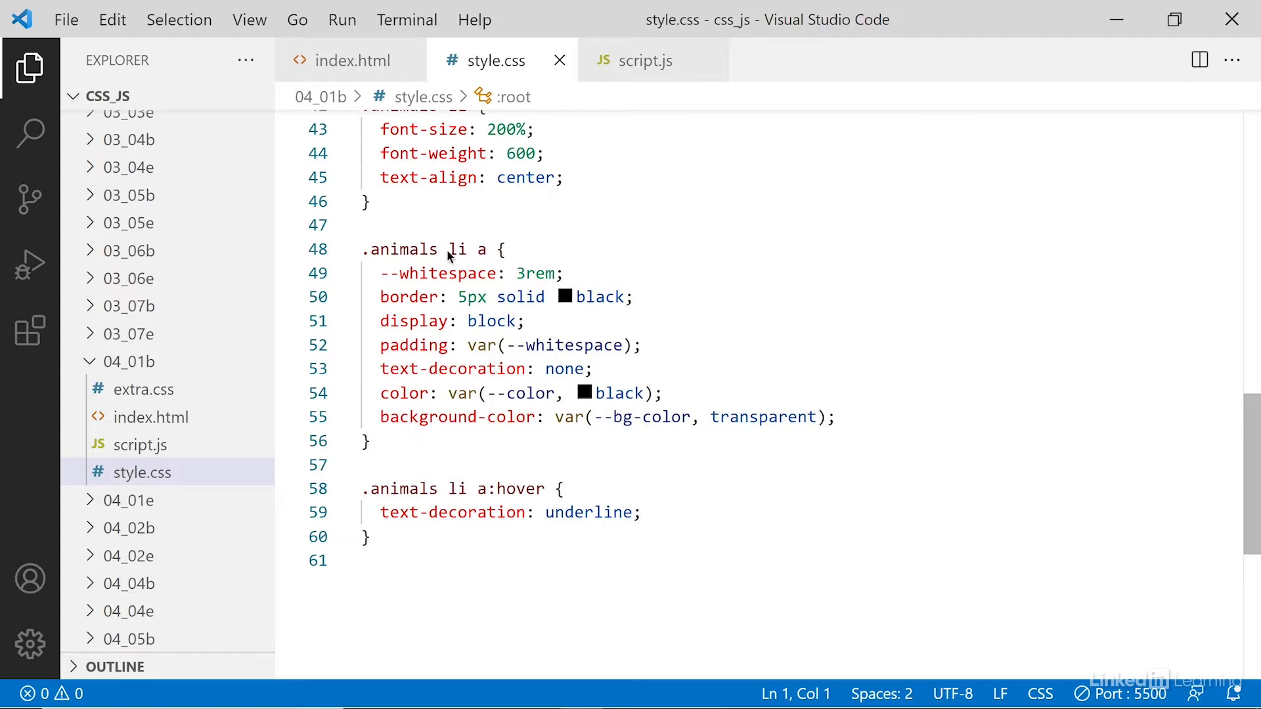
mouse_move(451, 434)
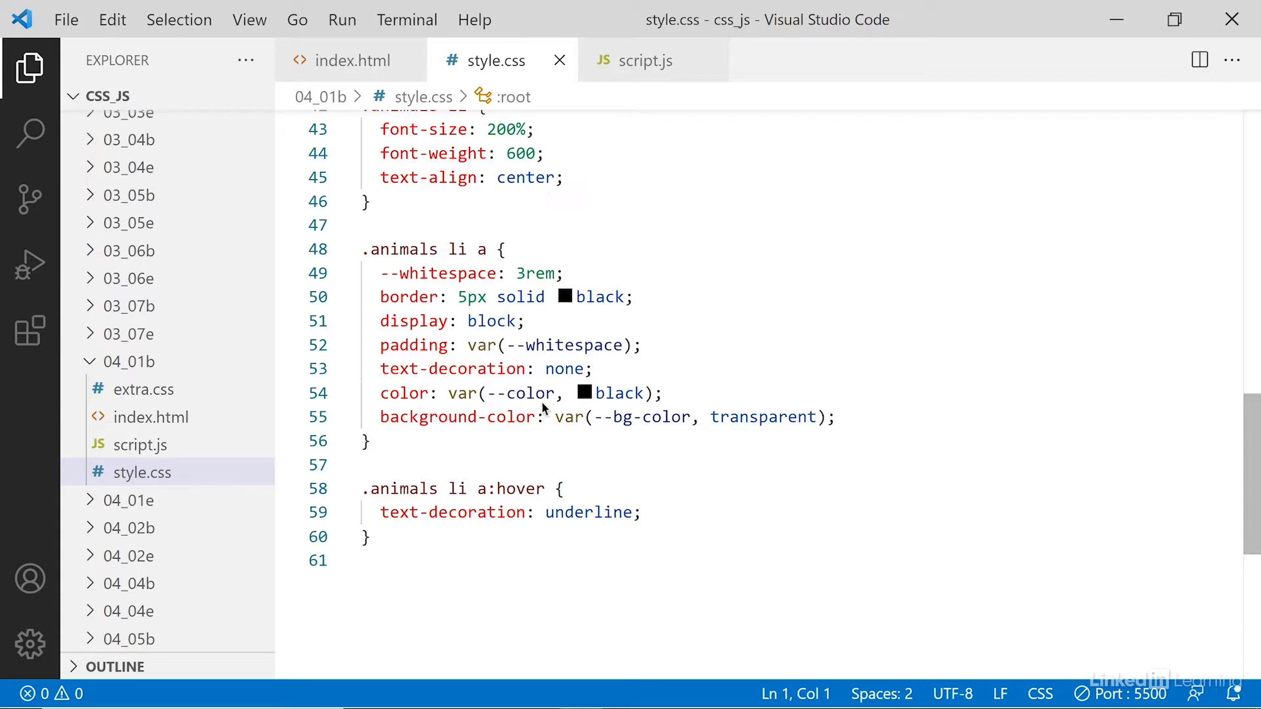
mouse_move(599, 410)
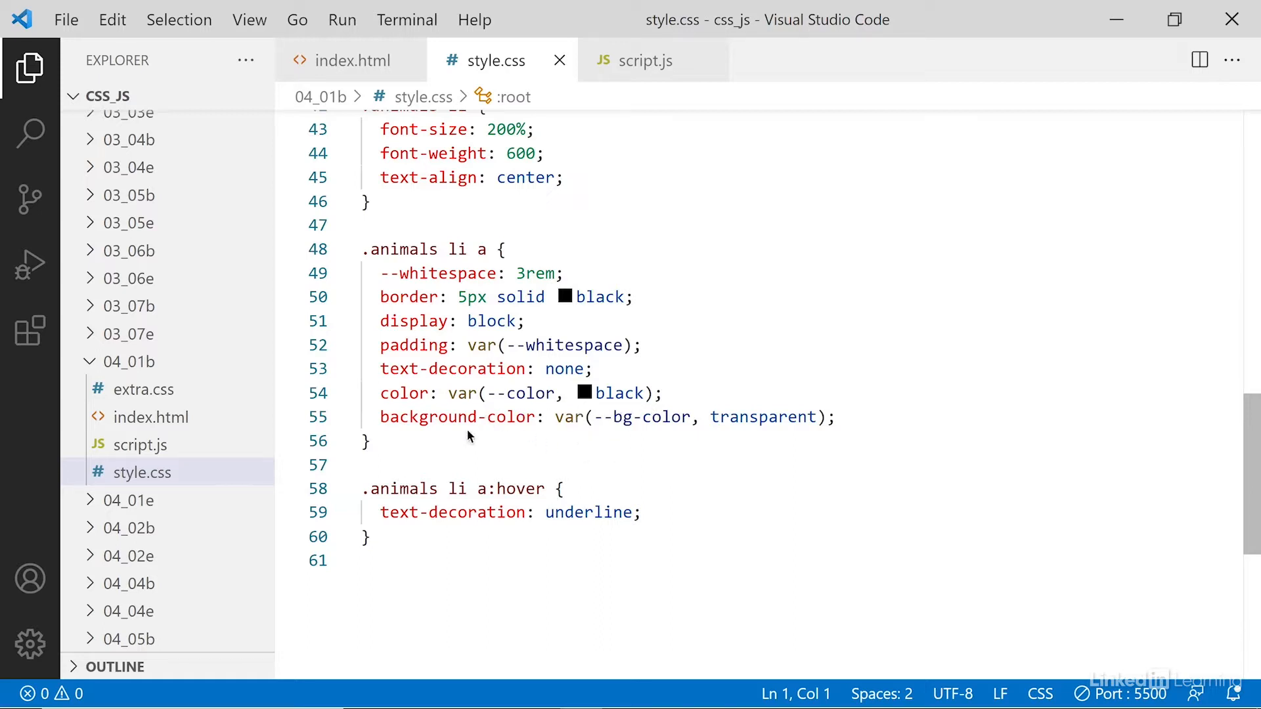
mouse_move(602, 432)
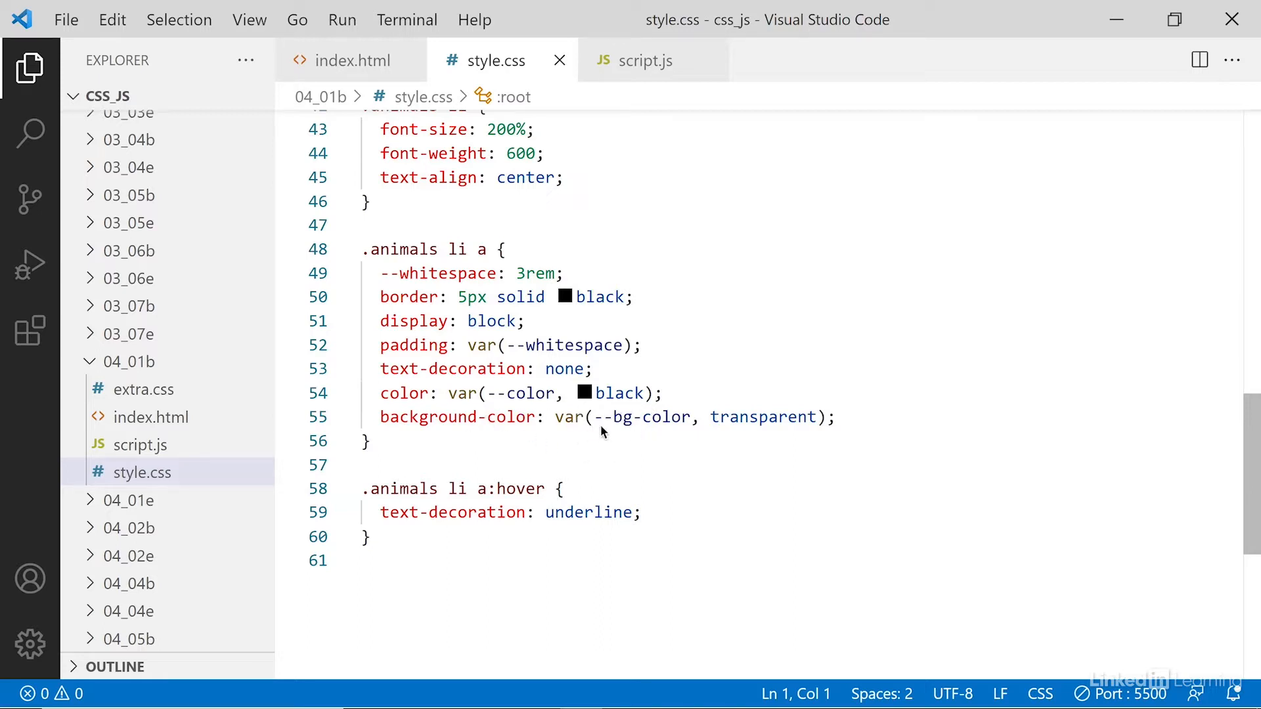
mouse_move(674, 431)
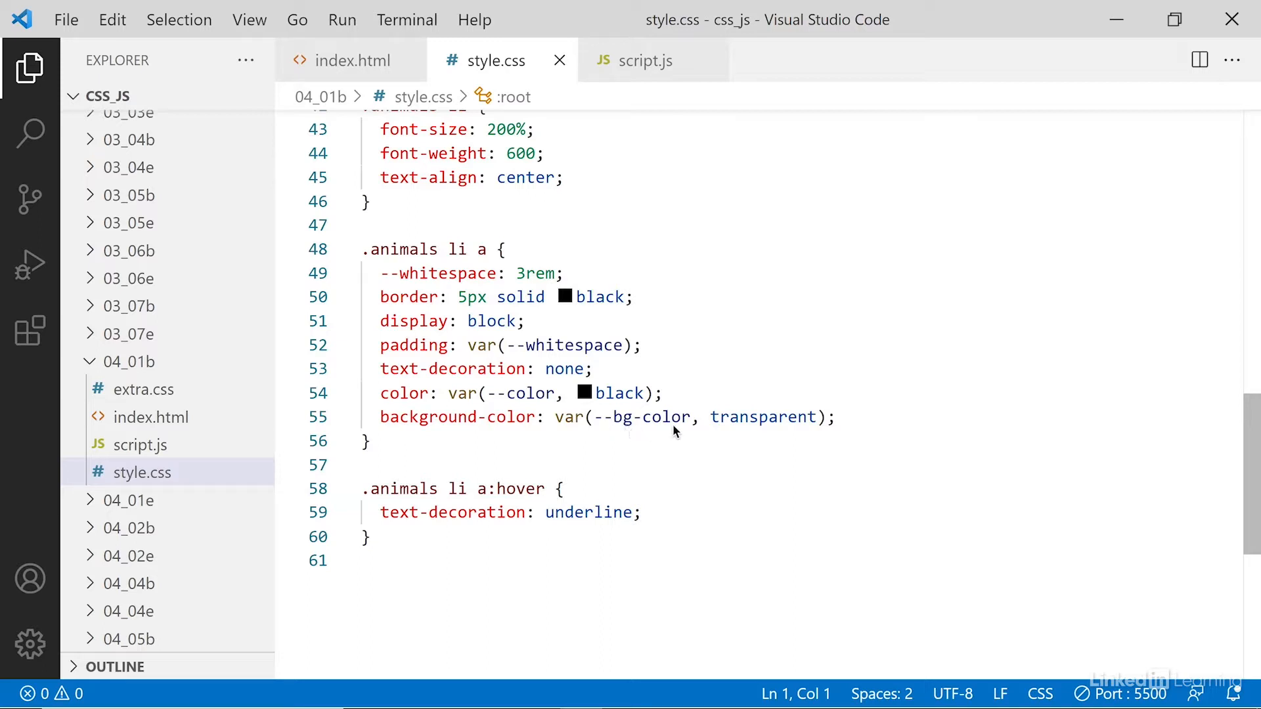
mouse_move(800, 437)
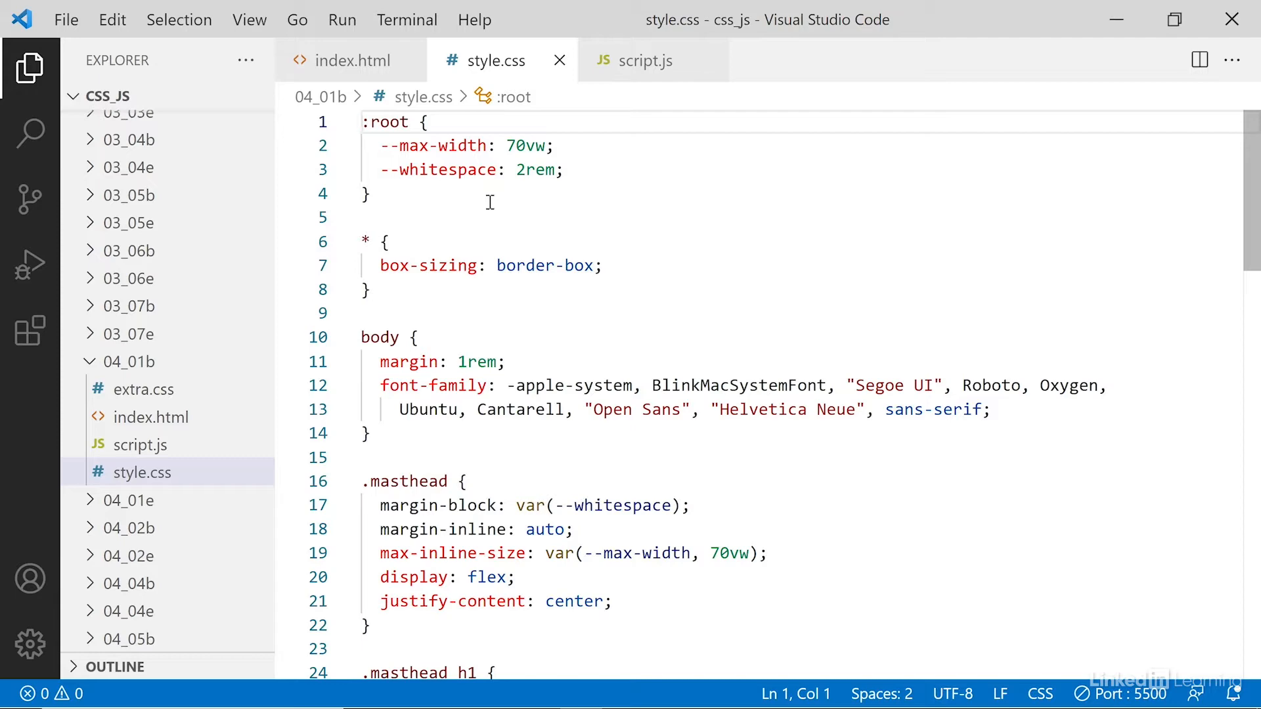
mouse_move(1214, 188)
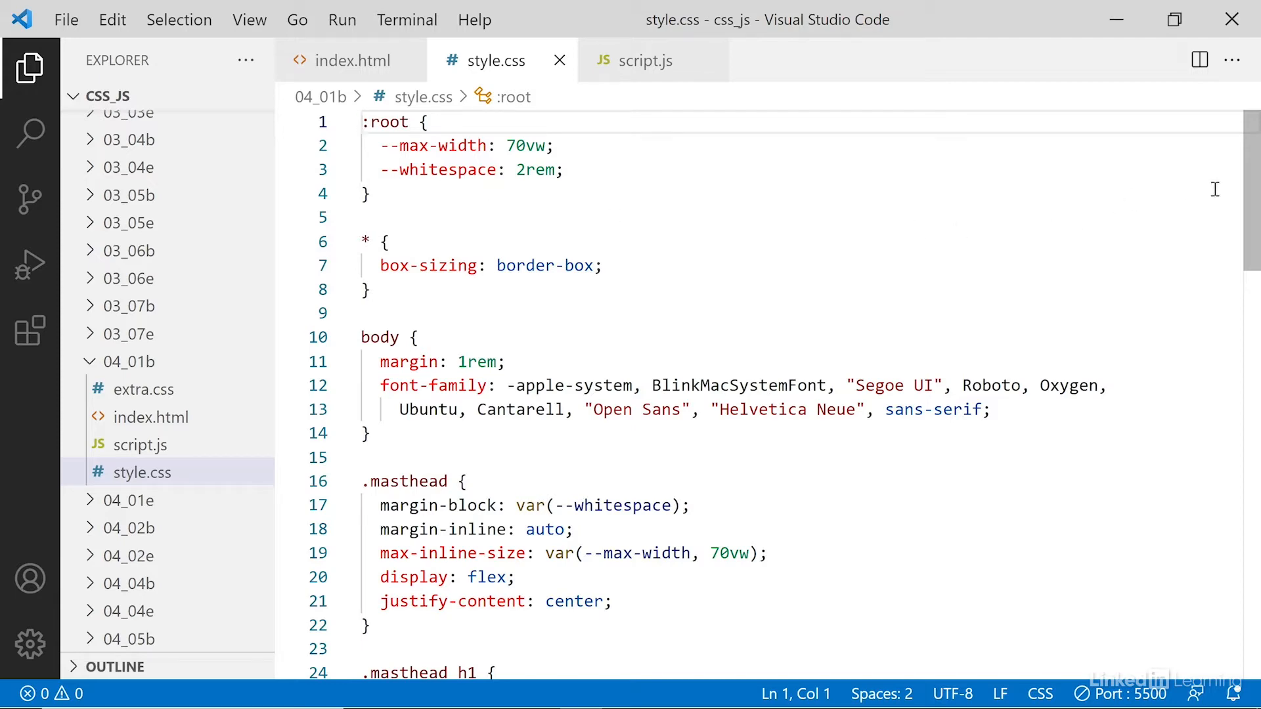
Scroll style.css down to the .animals li a rules using var(--color) and var(--bg-color).
scroll(down, 3)
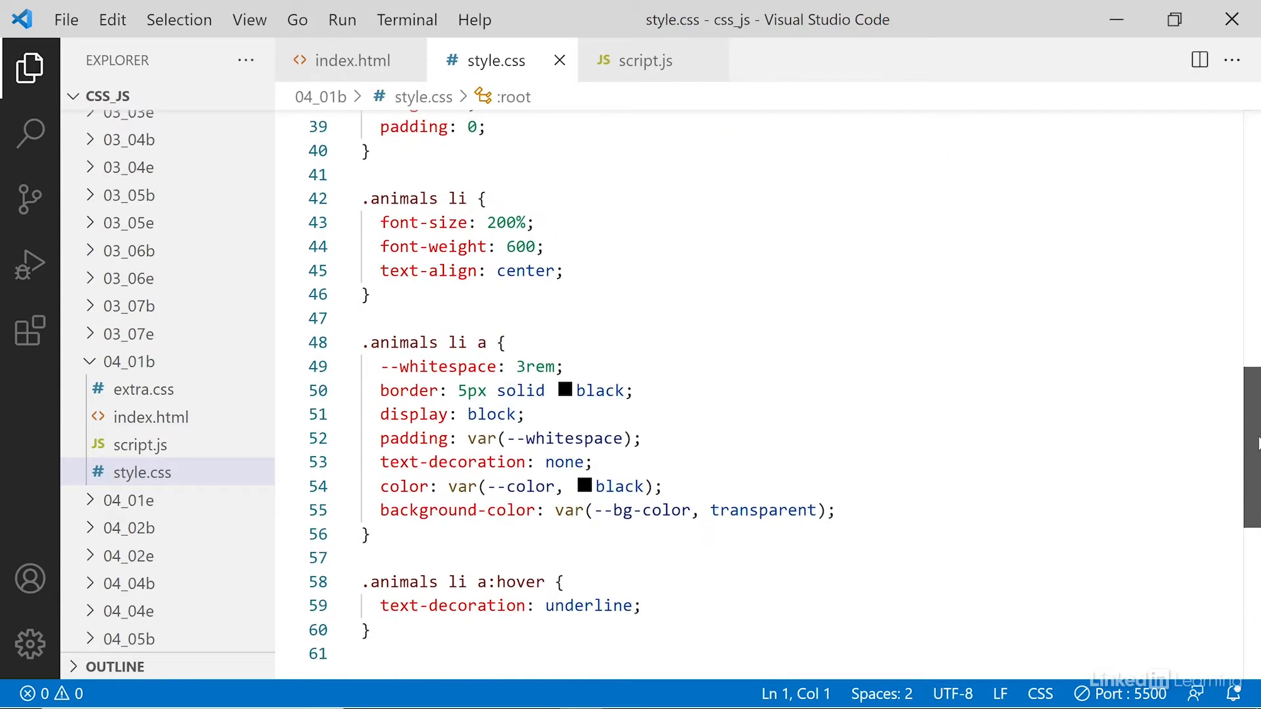
scroll(down, 3)
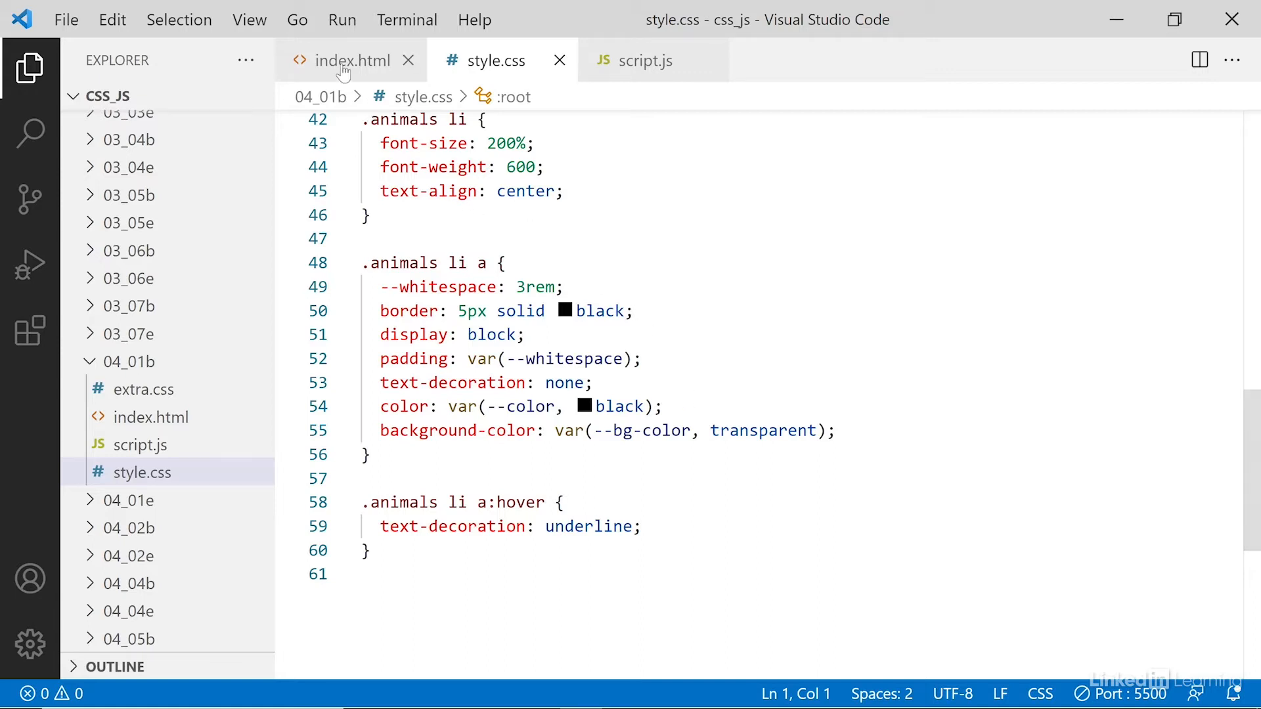
Review the Cougar link's inline --color and --bg-color in index.html, then switch to script.js.
click(349, 60)
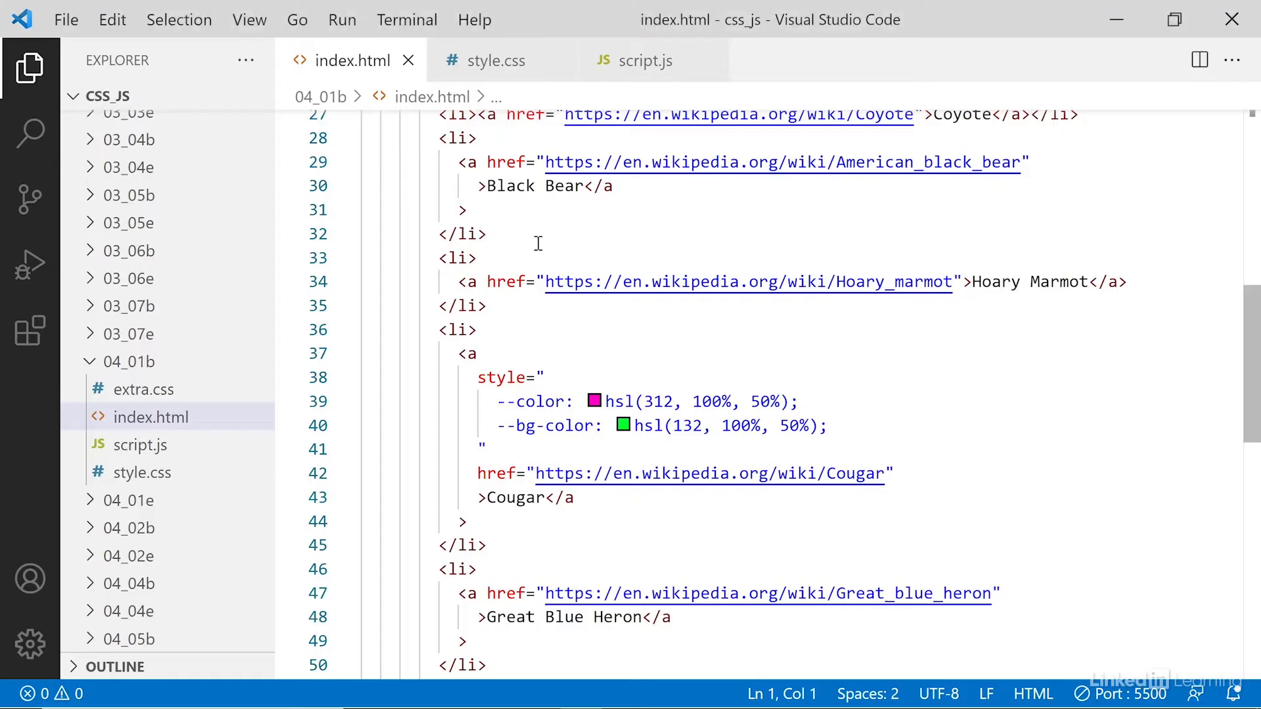
click(486, 60)
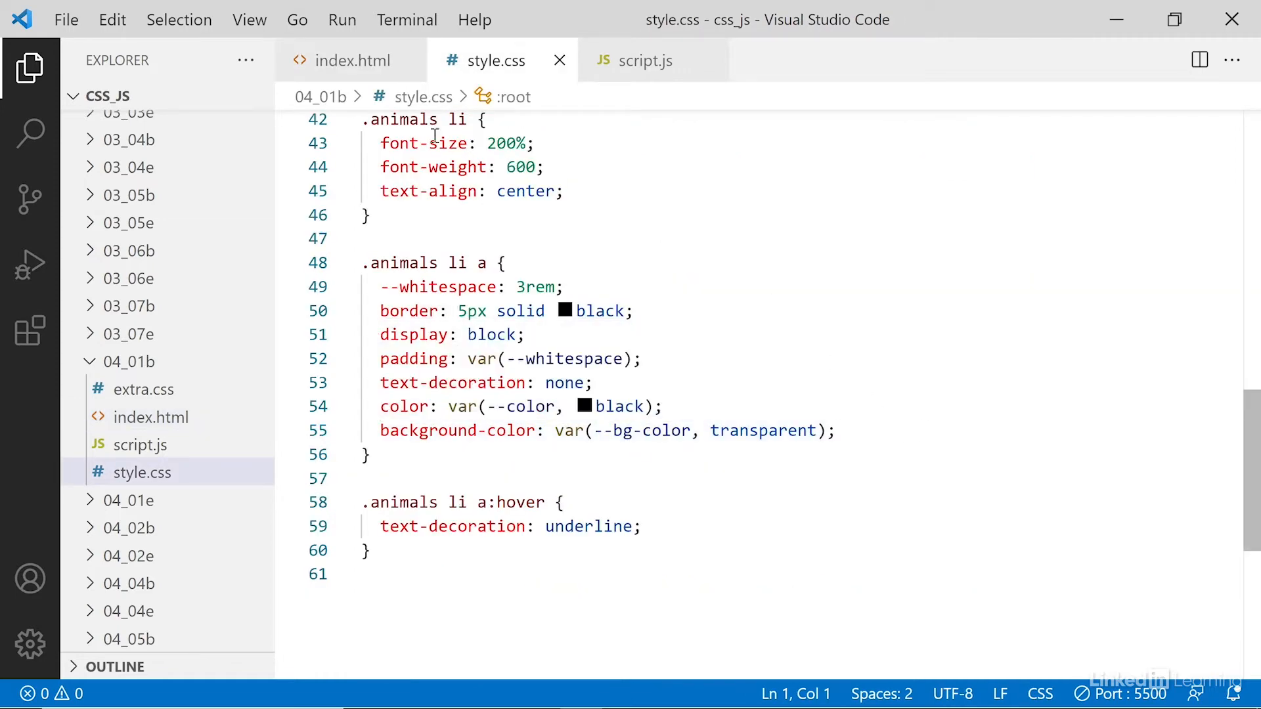
click(352, 60)
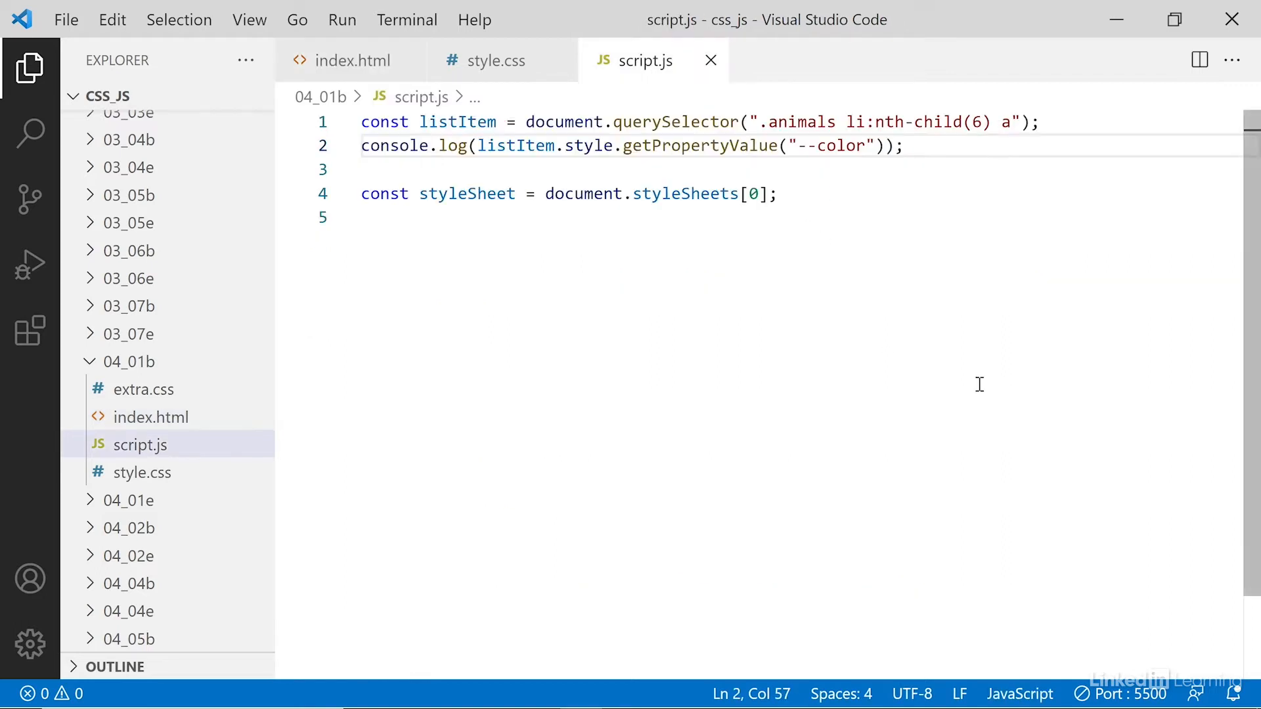
mouse_move(621, 211)
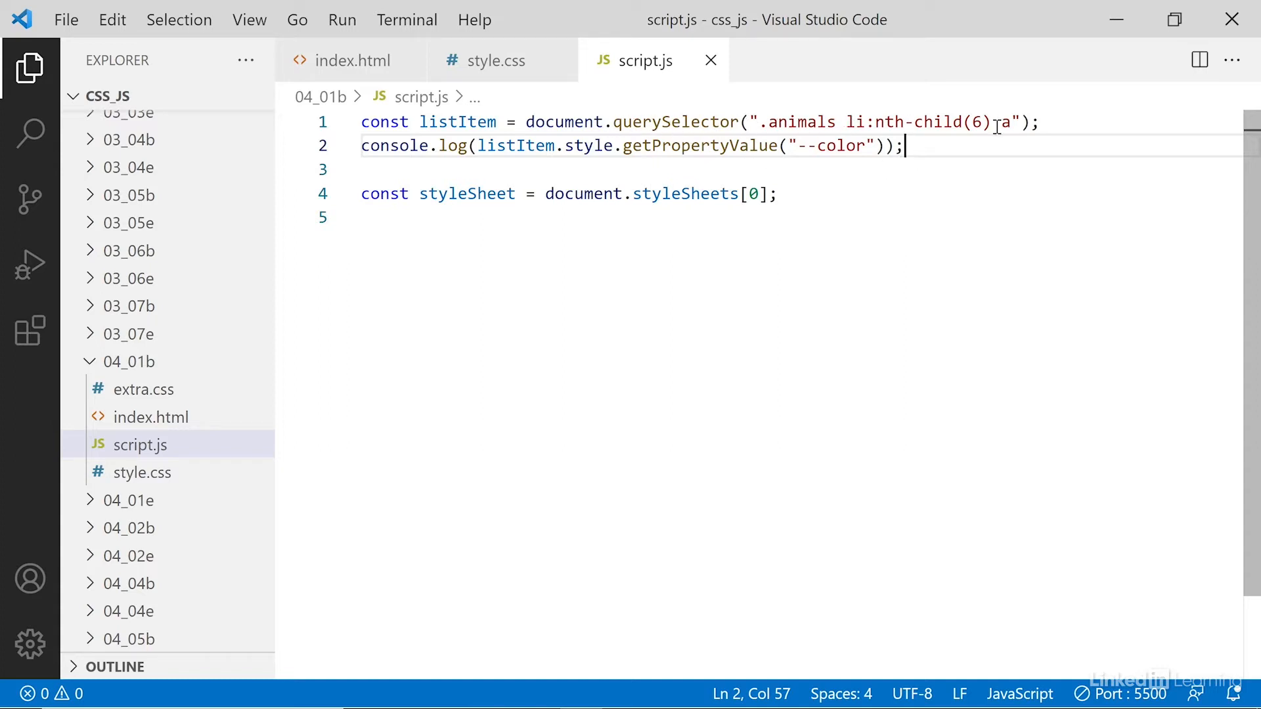
mouse_move(455, 146)
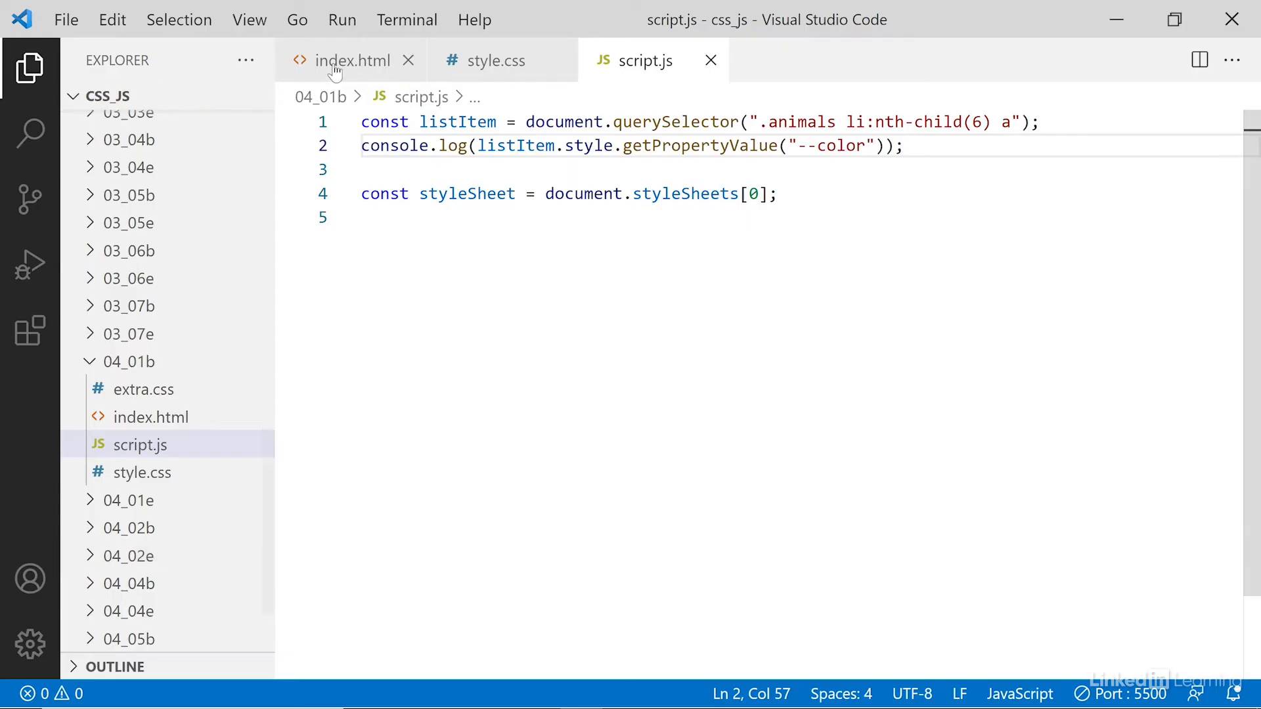
Recheck the Cougar link's inline custom properties in index.html and select getPropertyValue in script.js.
click(352, 60)
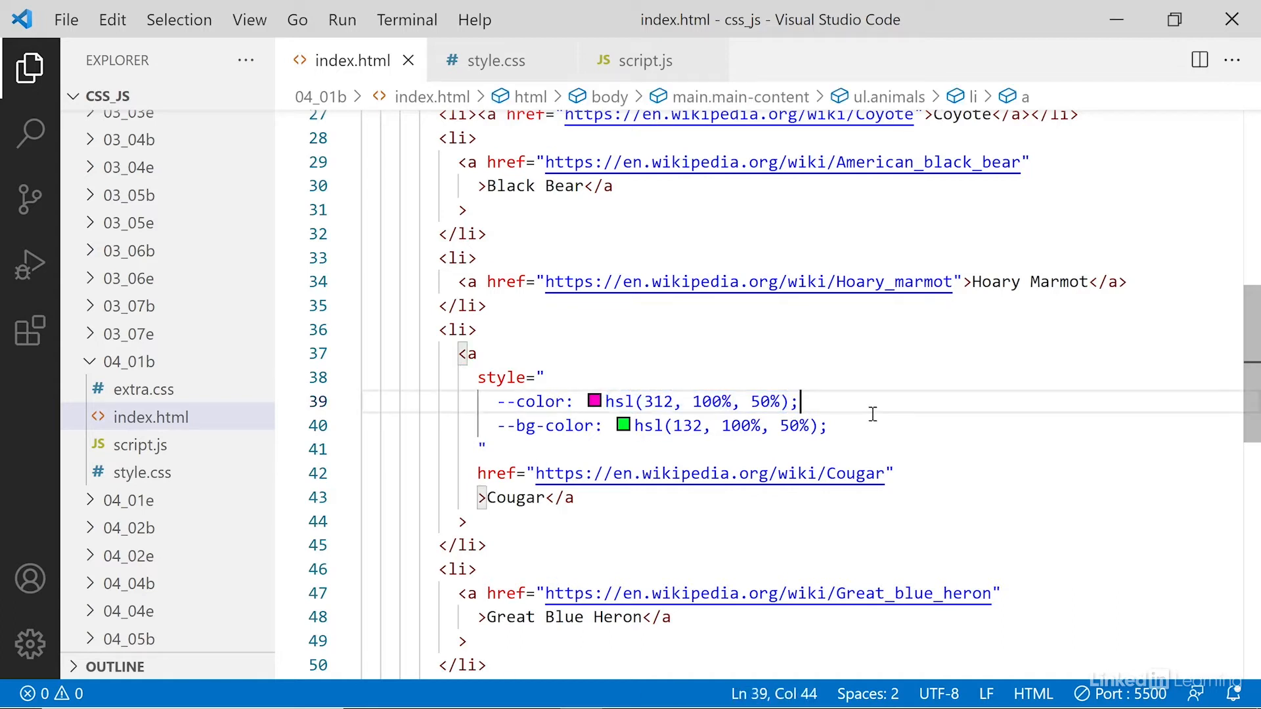
click(642, 60)
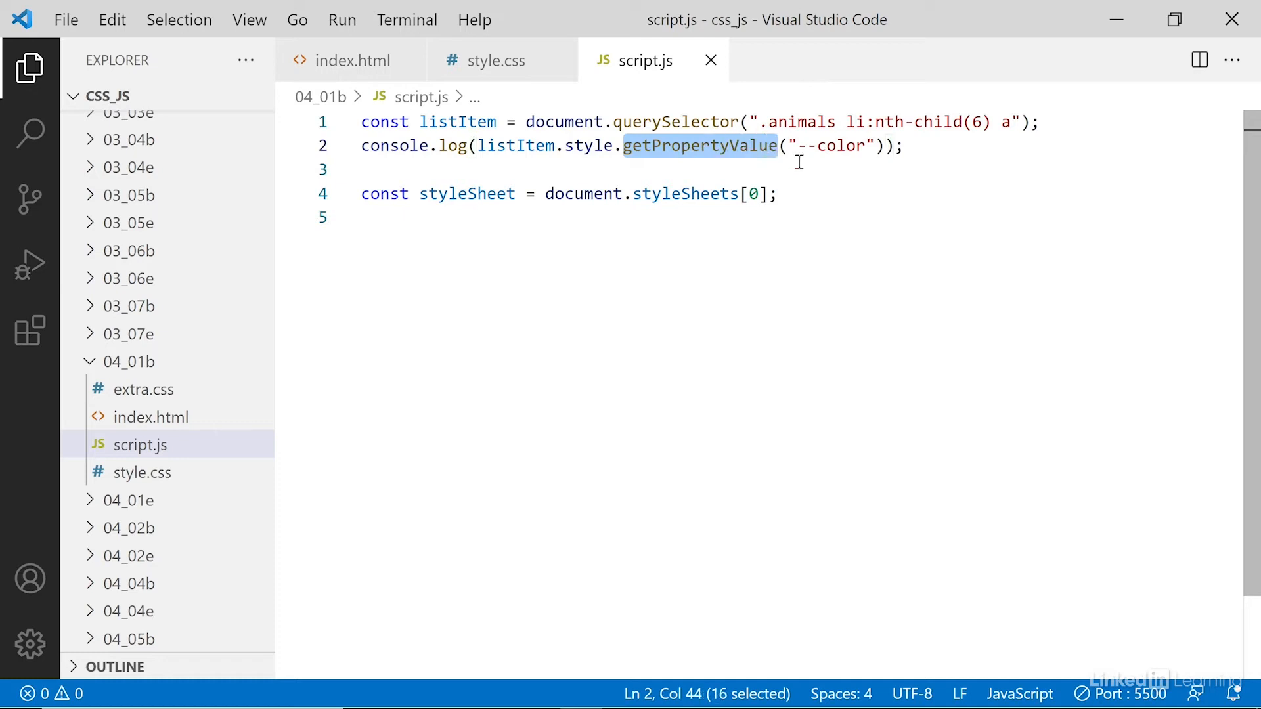
double_click(832, 146)
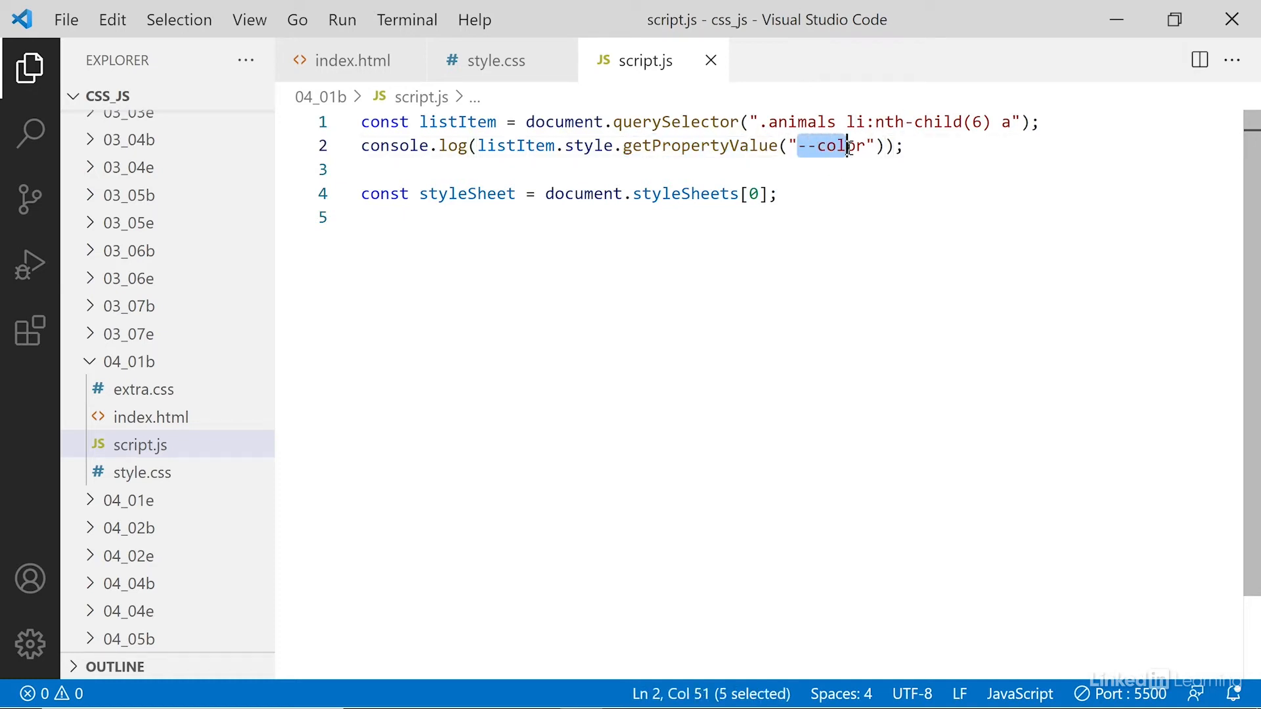
text(o)
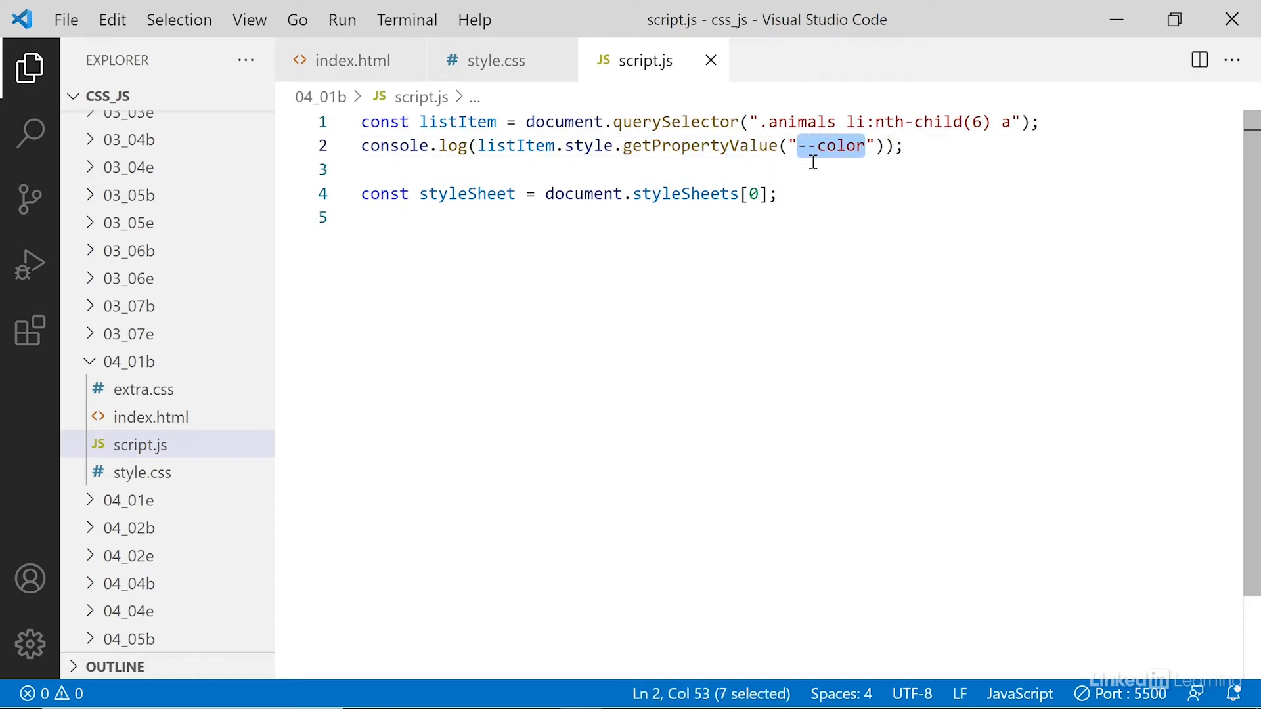
mouse_move(843, 247)
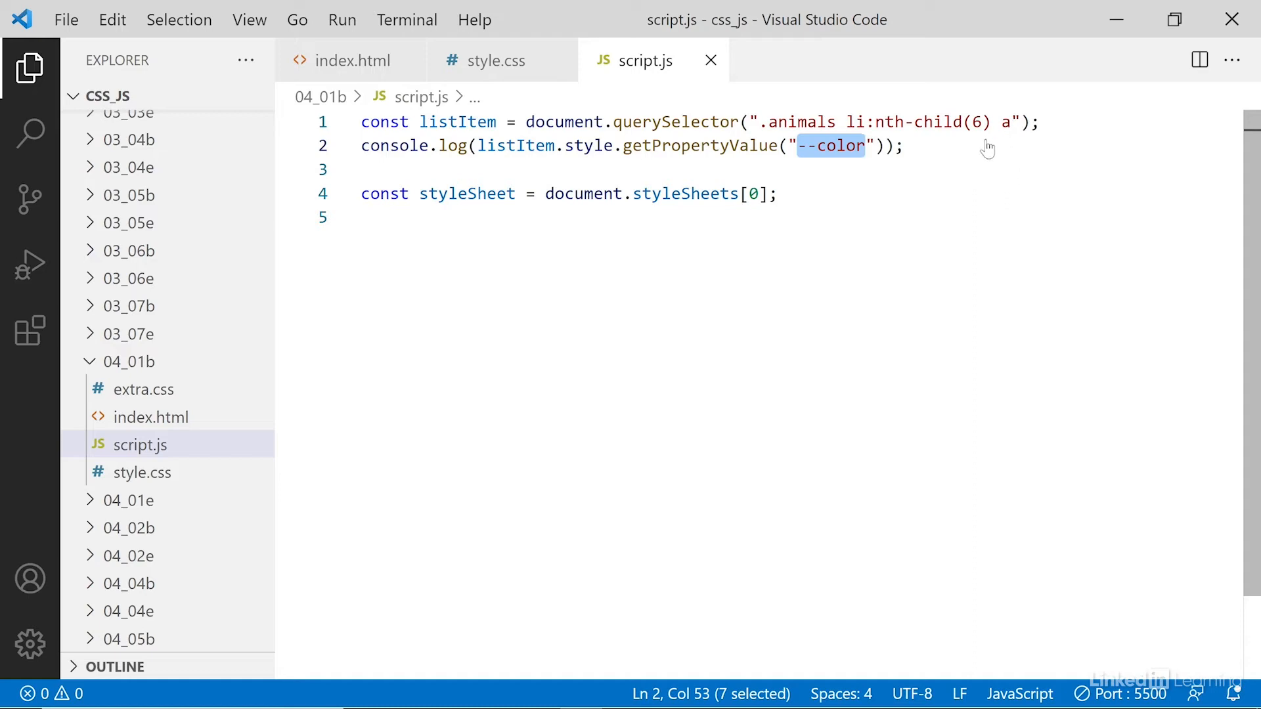
mouse_move(557, 88)
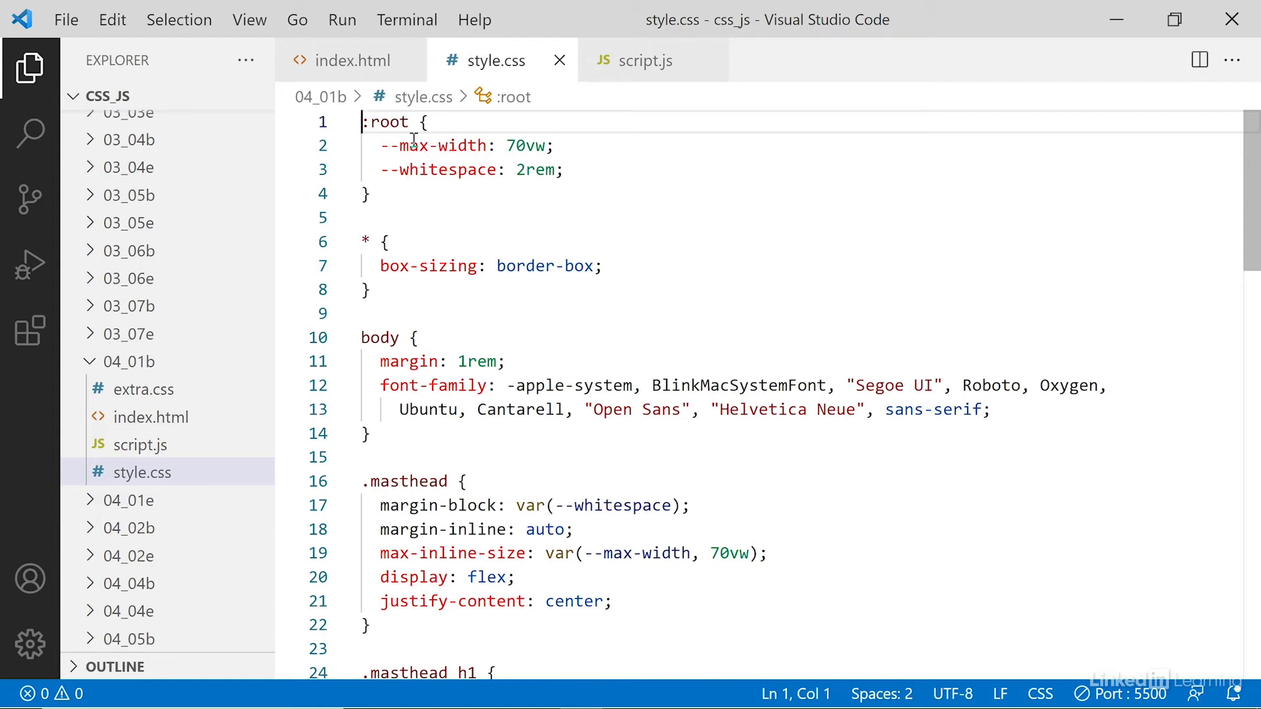
Return to script.js after viewing style.css's :root --max-width and --whitespace variables.
click(636, 60)
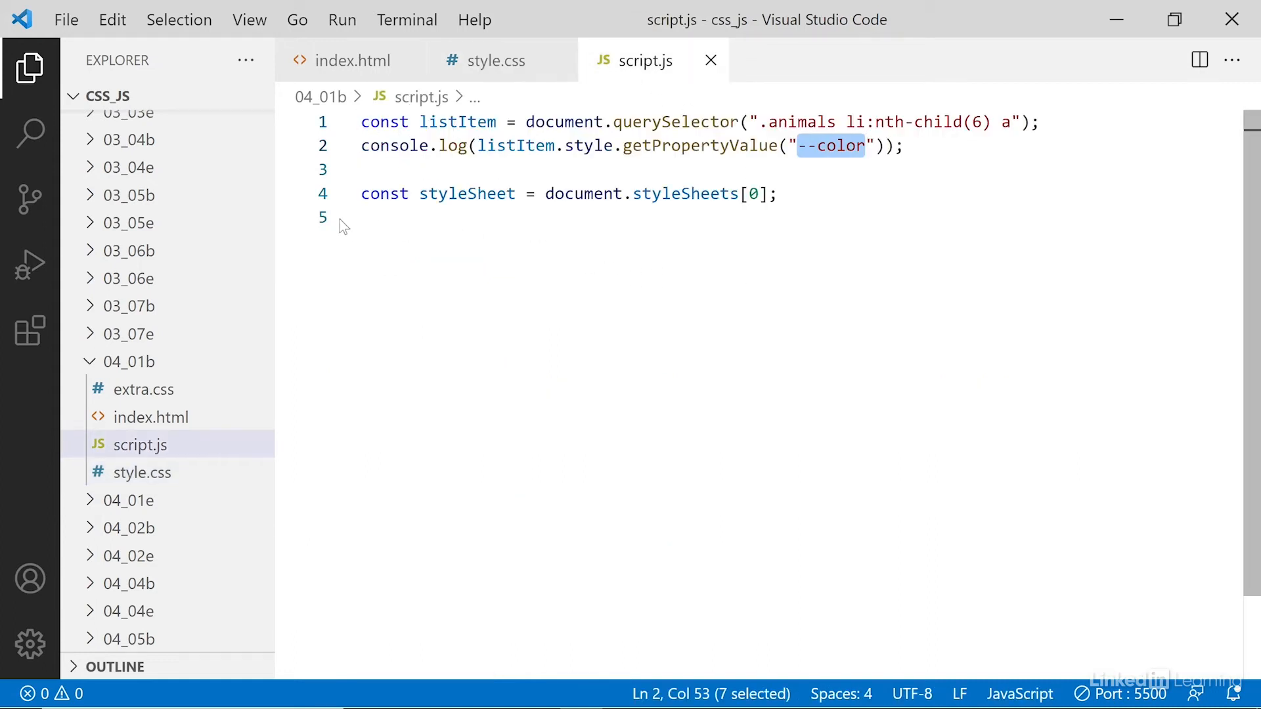
mouse_move(683, 194)
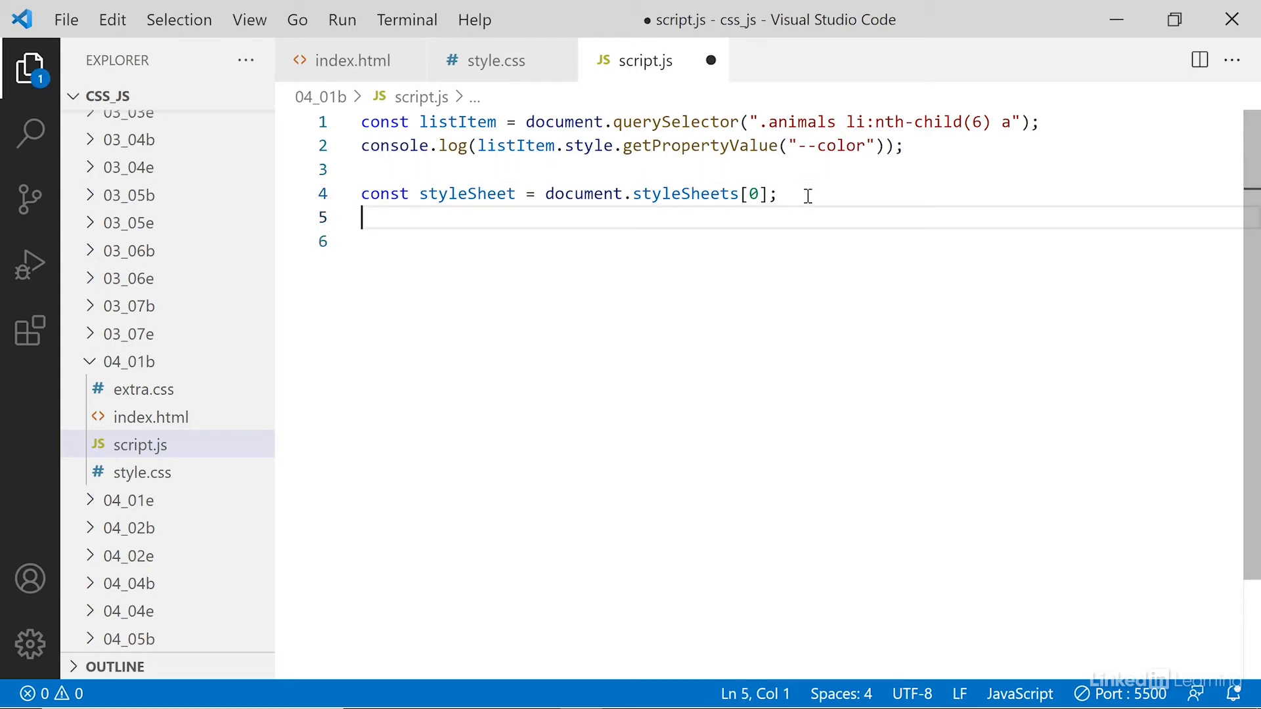
Begin a console.log of styleSheet.cssRules[0], checking style.css's :root properties for the variable name.
text(console.)
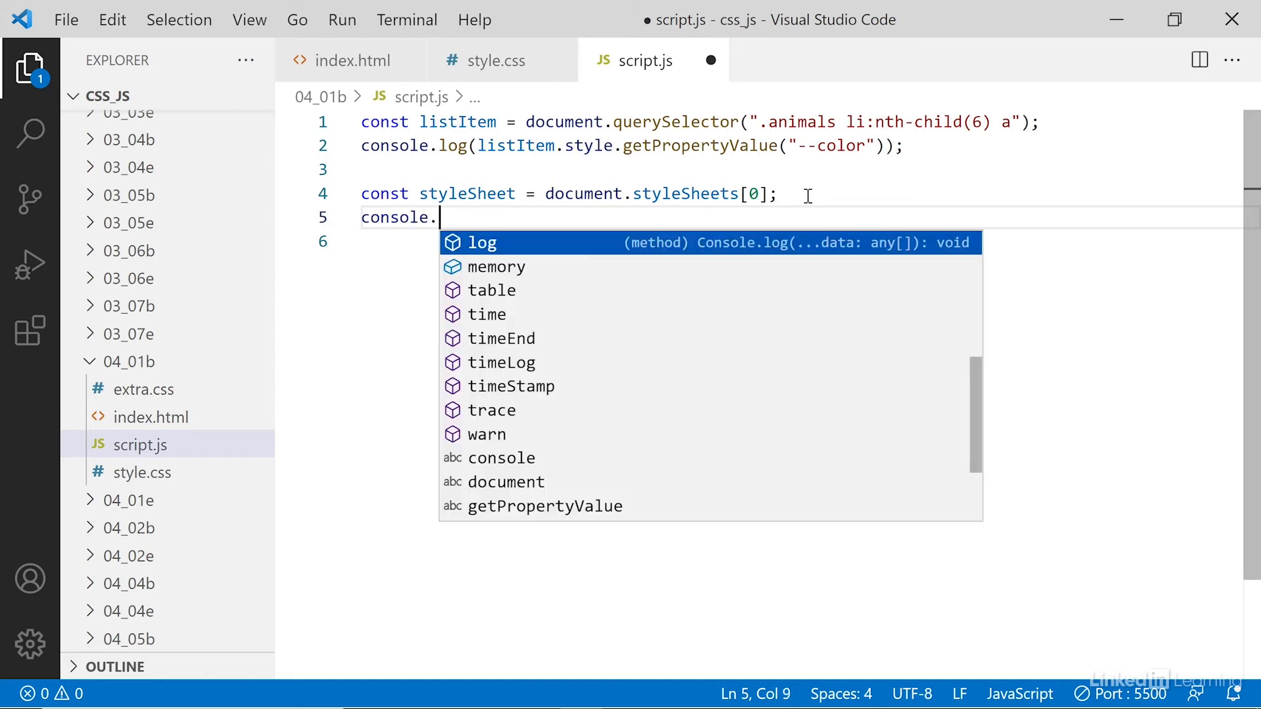
text(log(styleSheet)
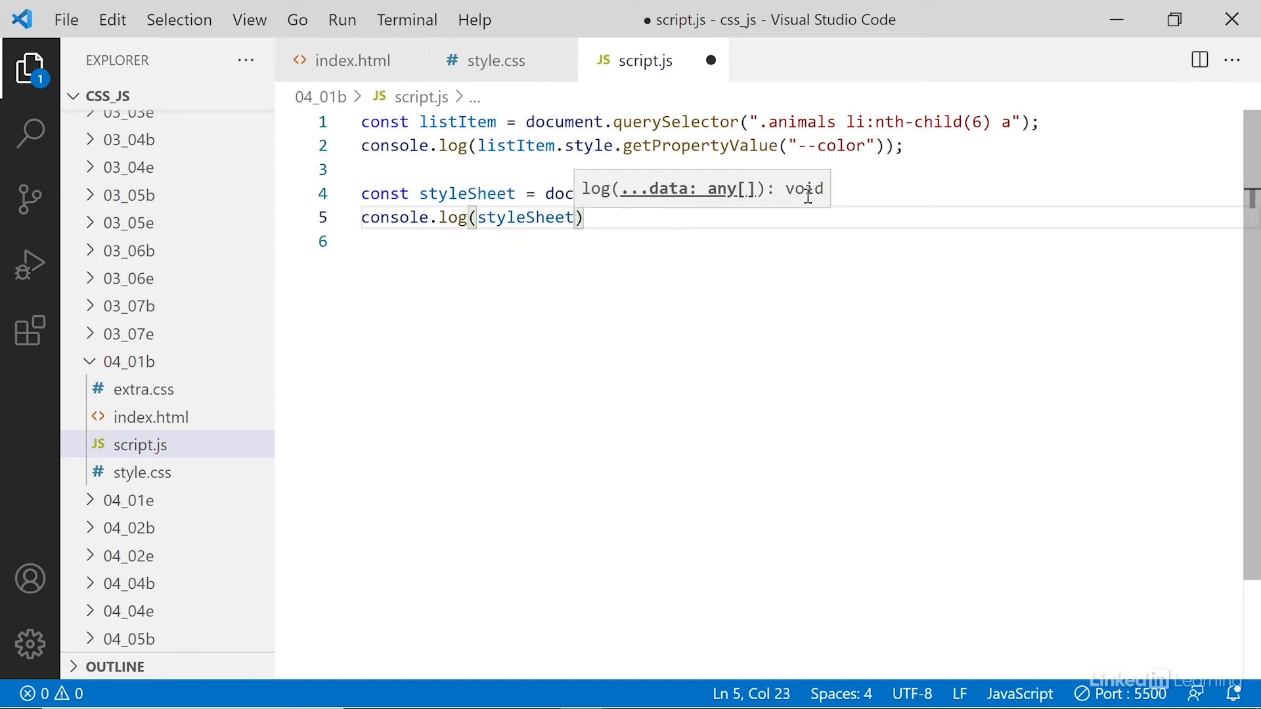
text(.cssRules[)
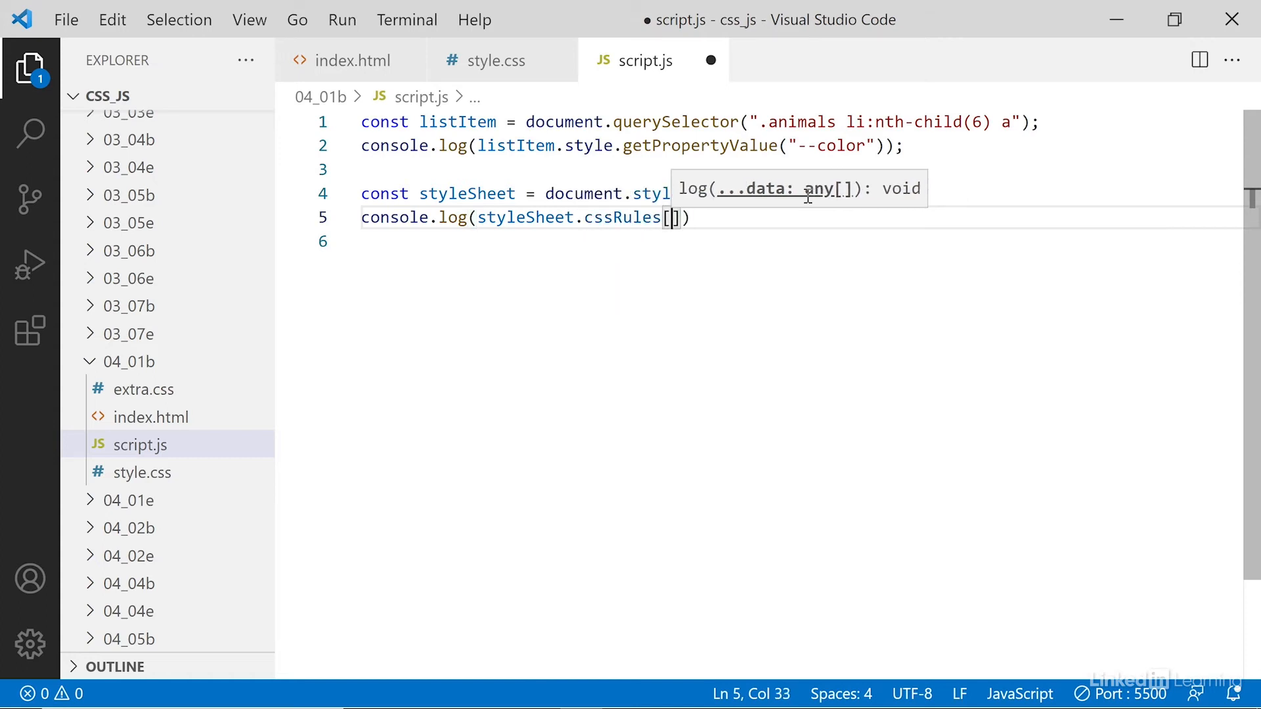
text(0)
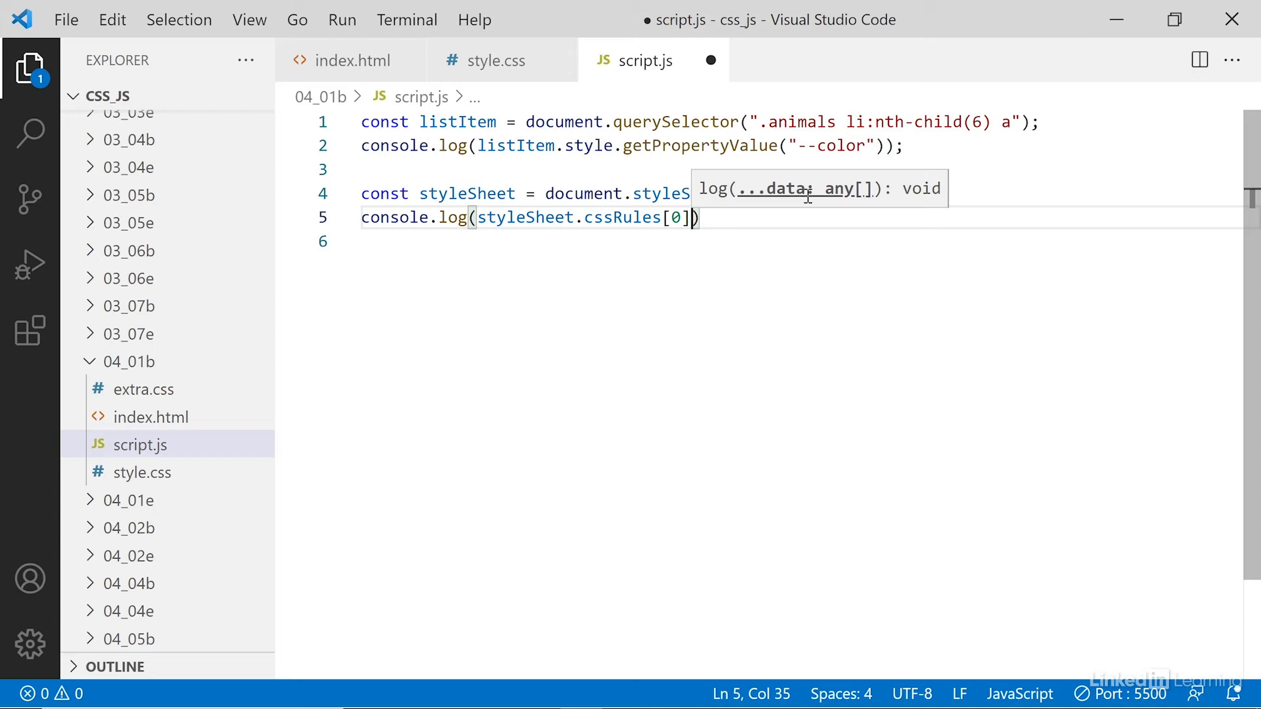
text(.)
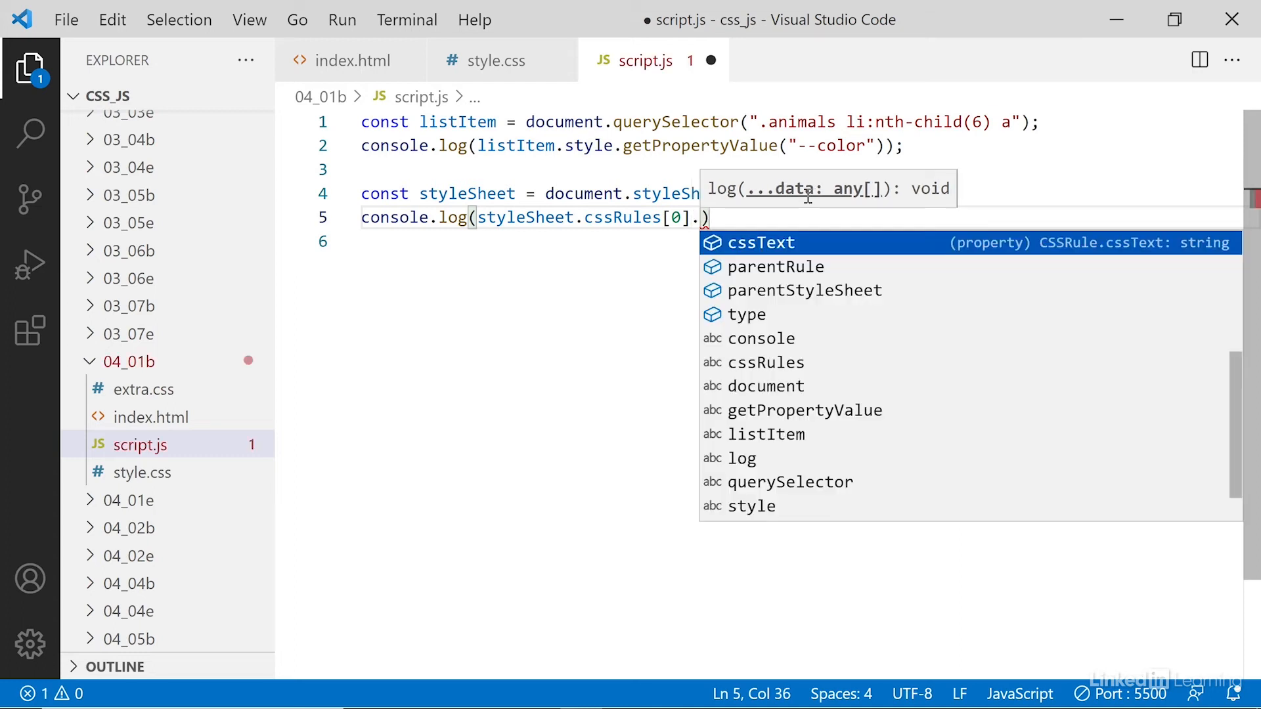
click(489, 60)
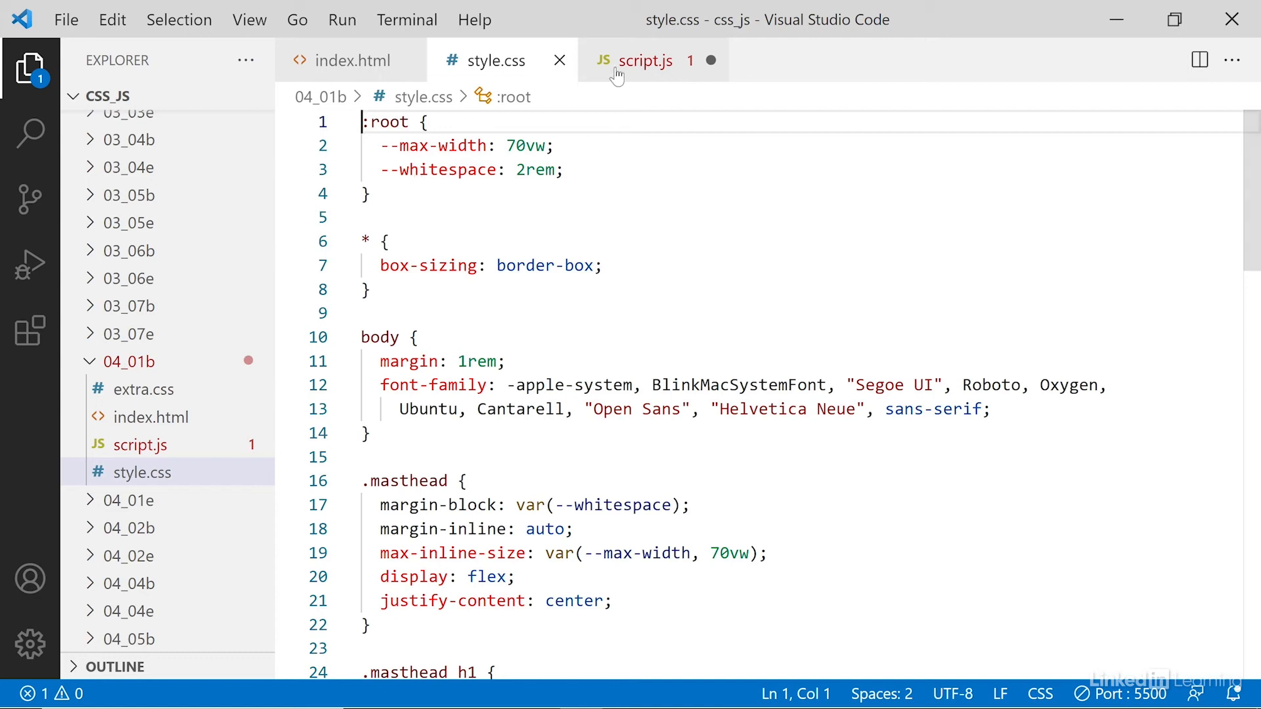
click(645, 60)
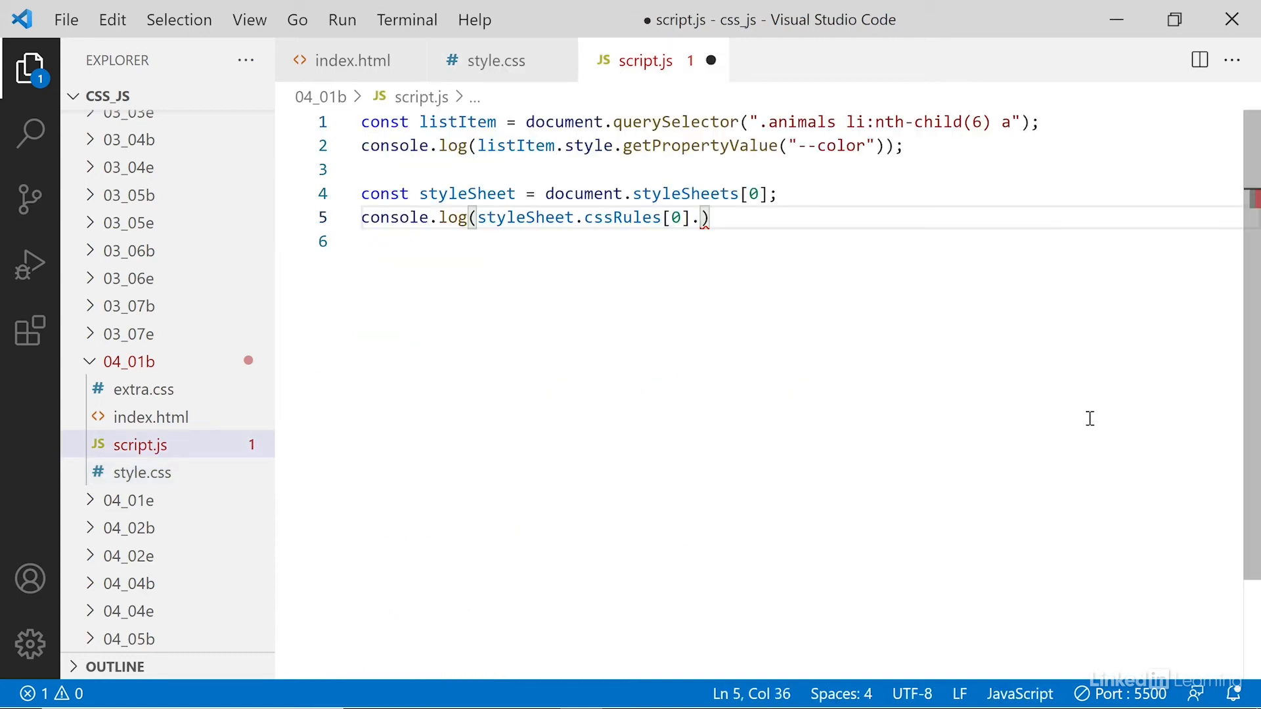
Complete the log as .style.getPropertyValue("--max-width").
text(style.get)
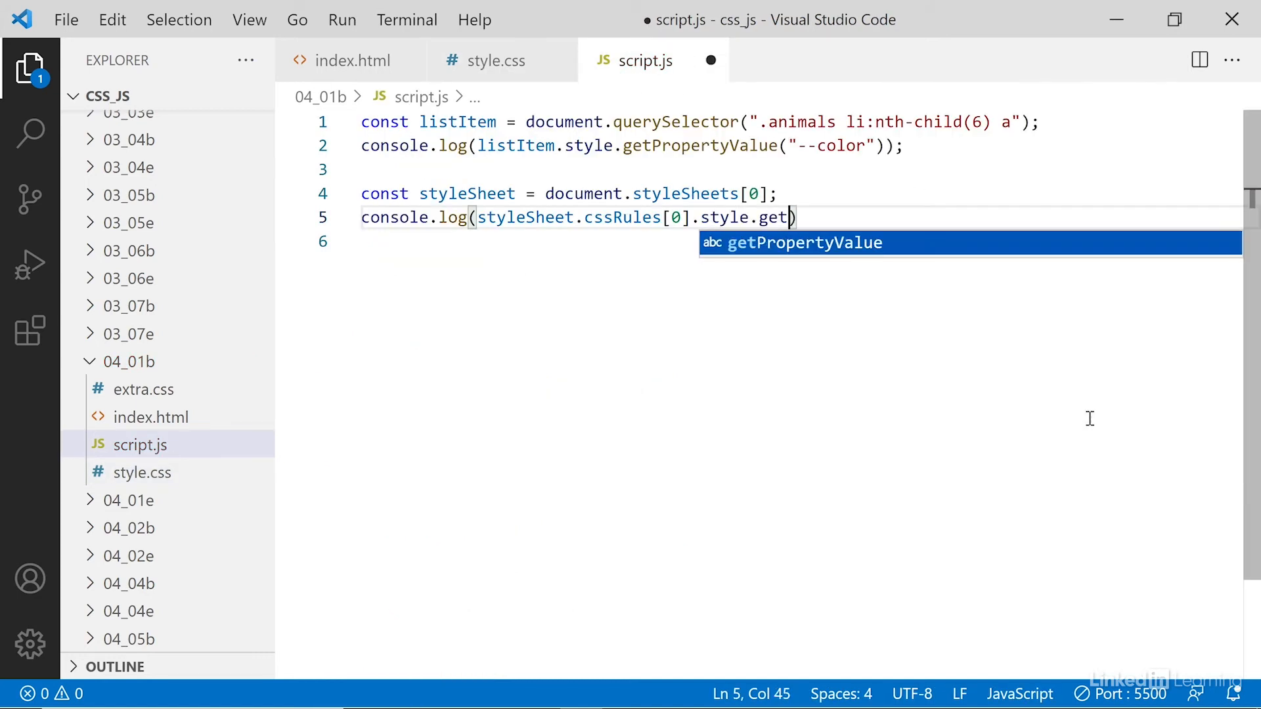
key(Tab)
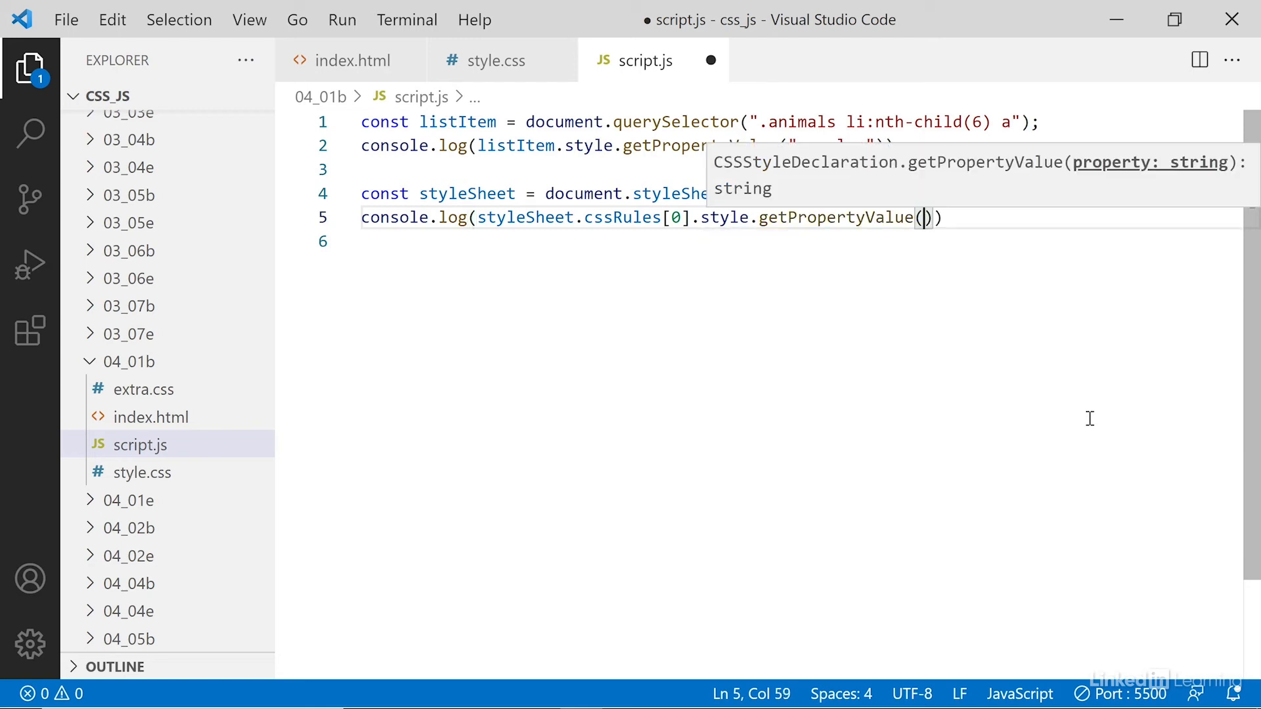
text("--max")
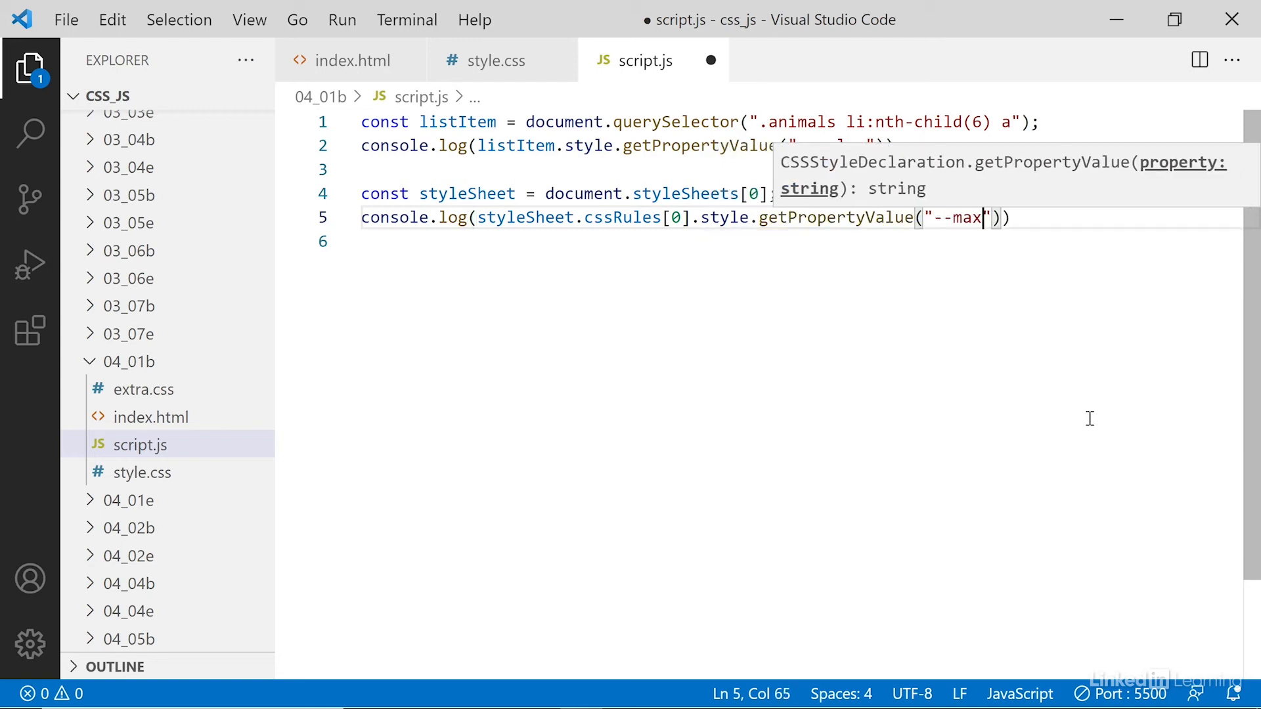
text(-width)
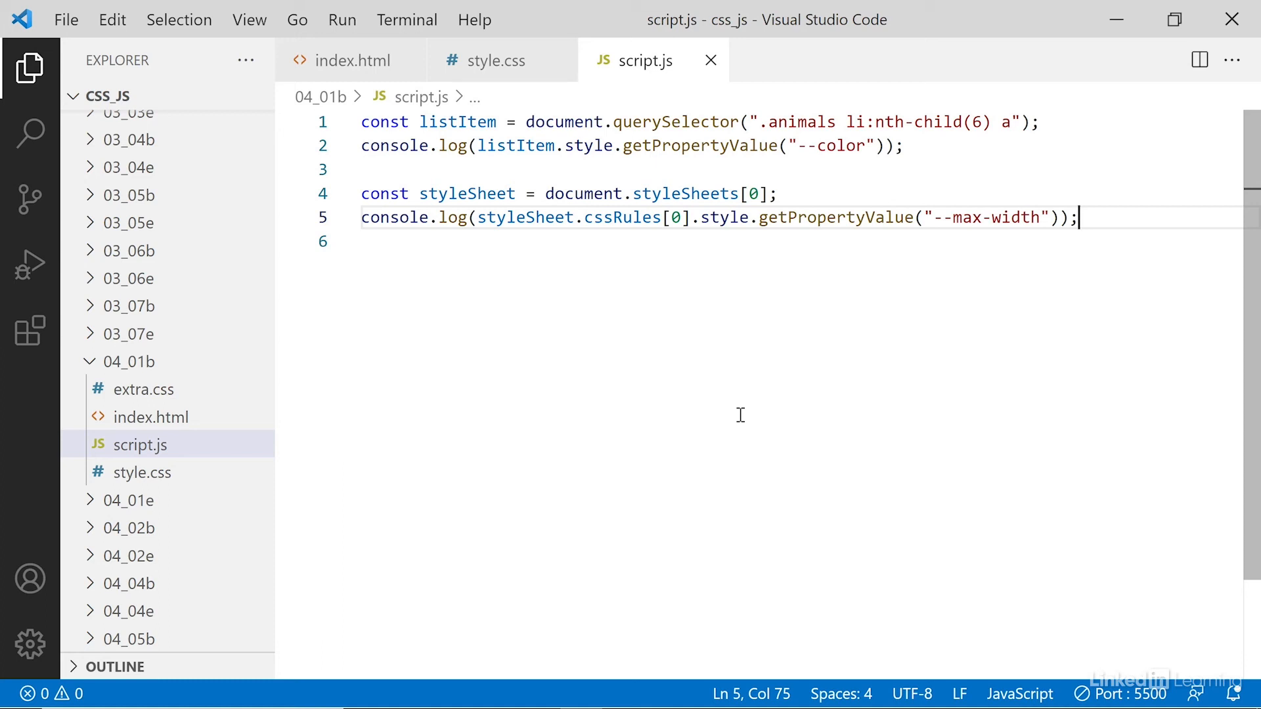
mouse_move(800, 284)
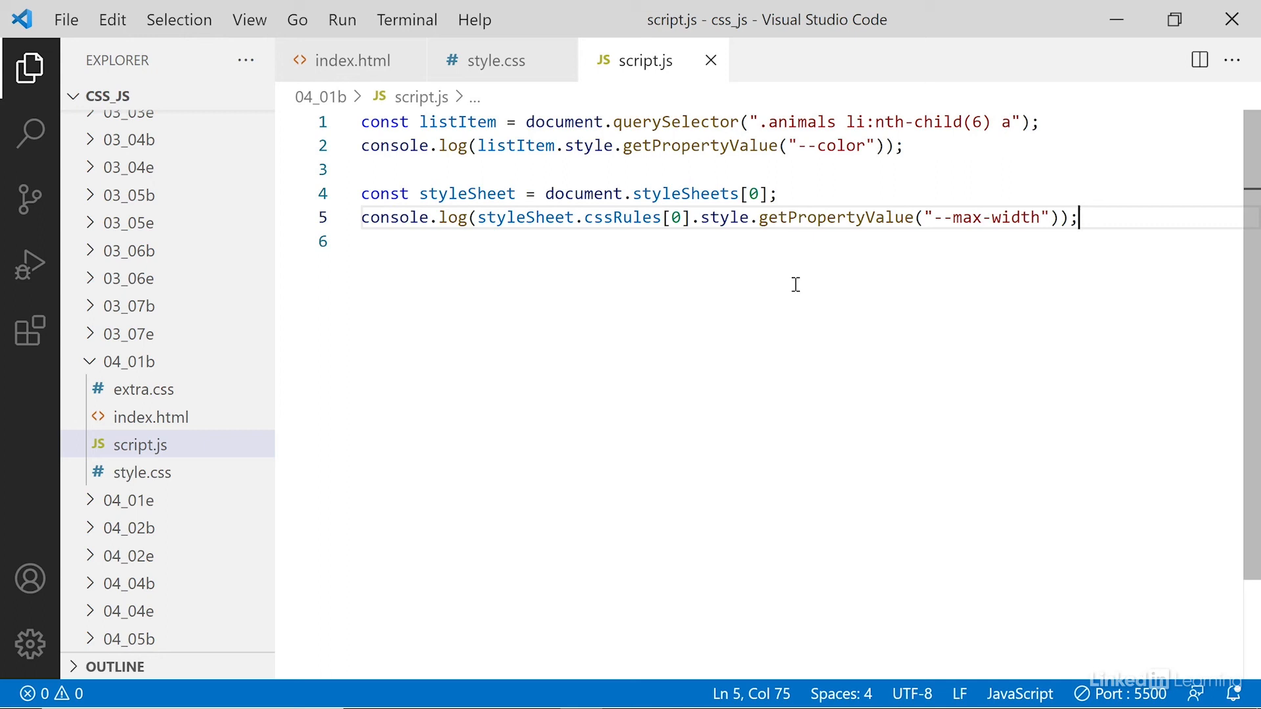
mouse_move(885, 275)
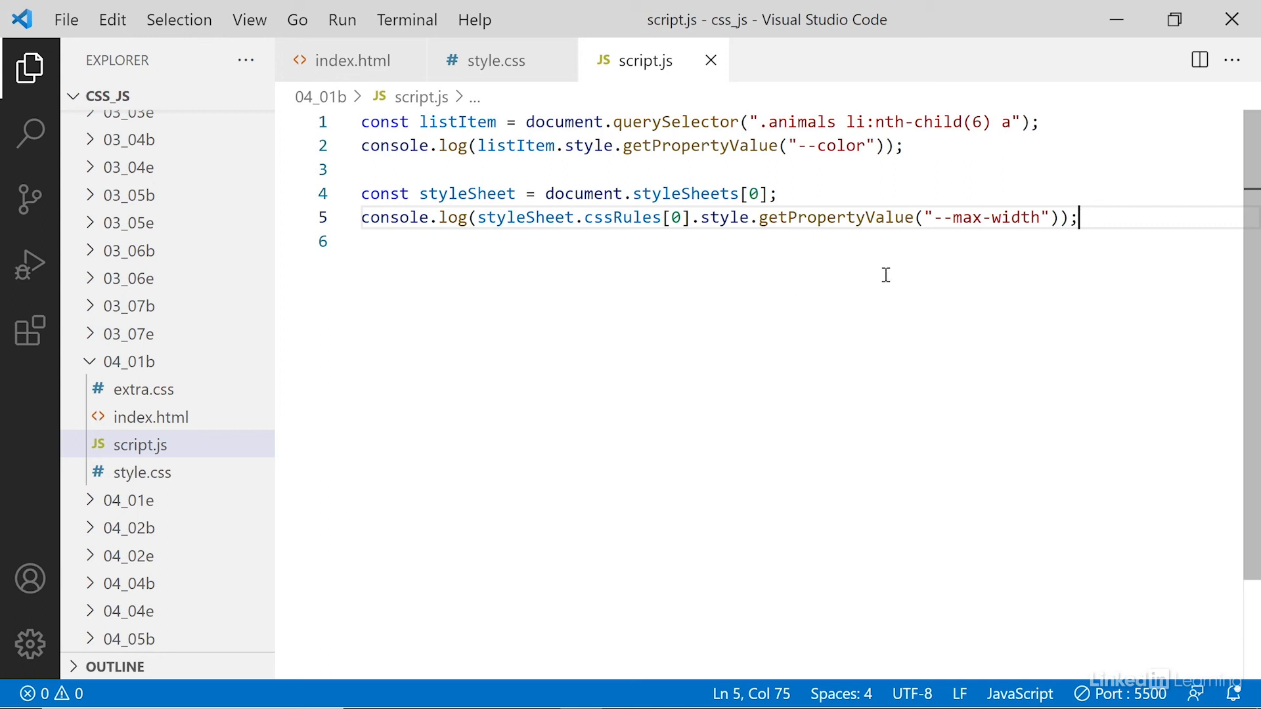